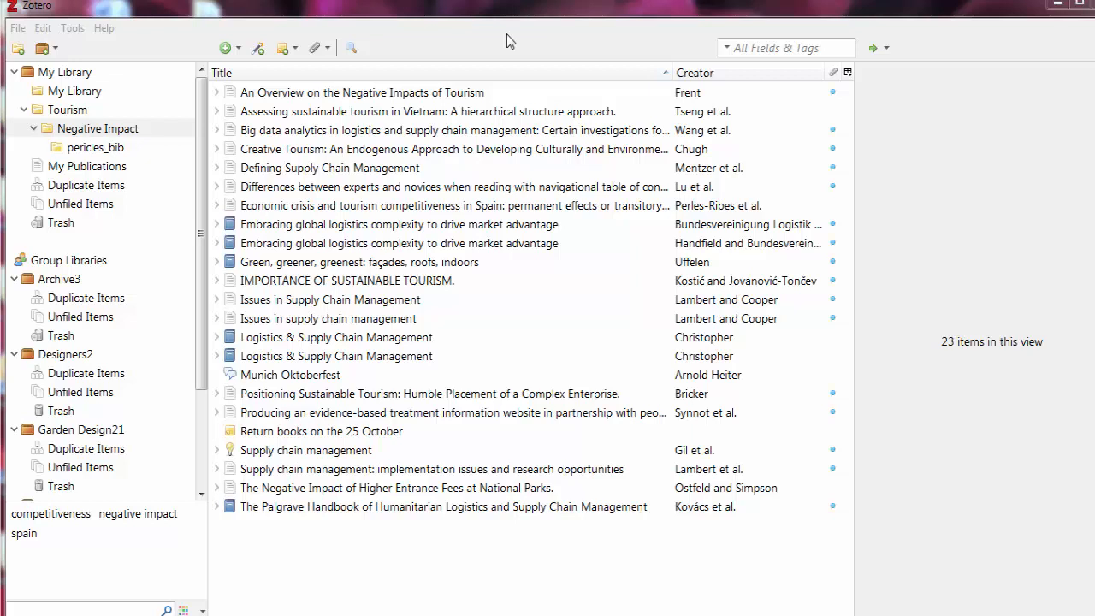
mouse_move(357, 44)
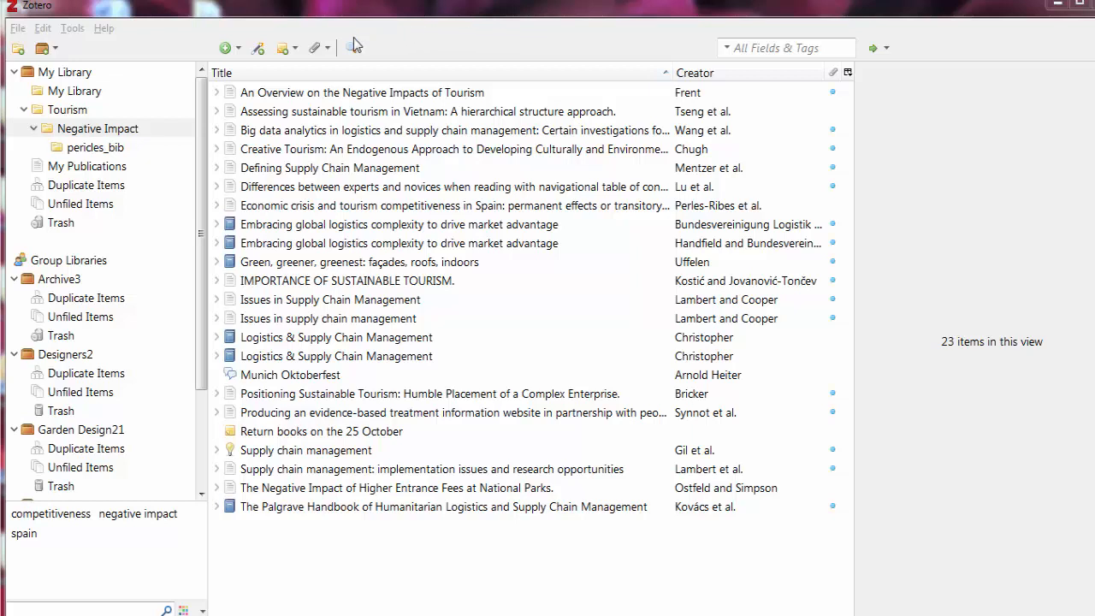
mouse_move(350, 48)
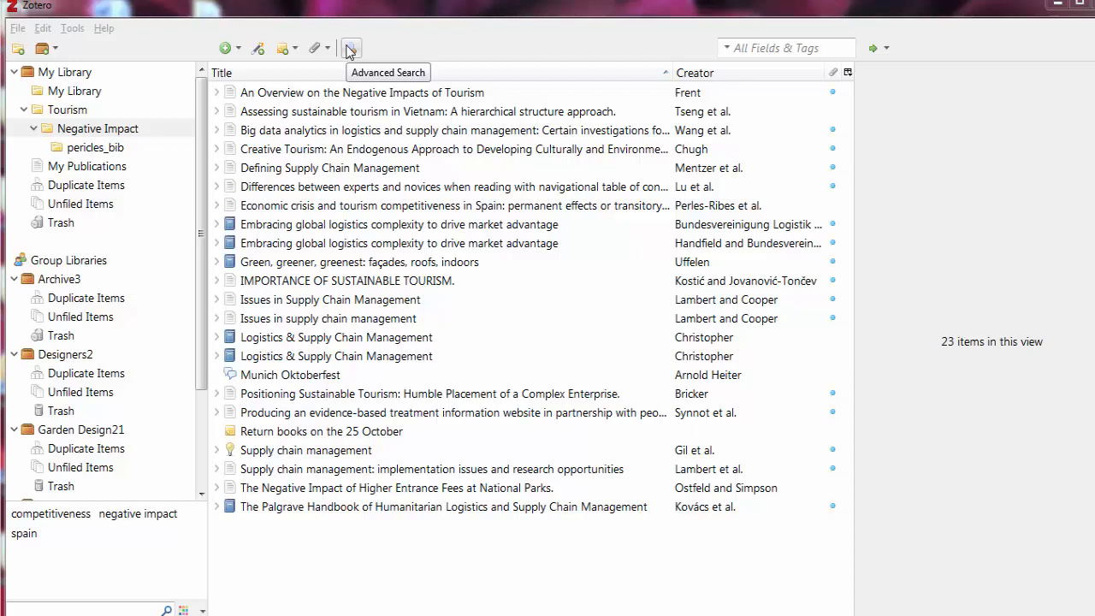
Step: Open the Advanced Search window from the toolbar magnifier button
click(350, 48)
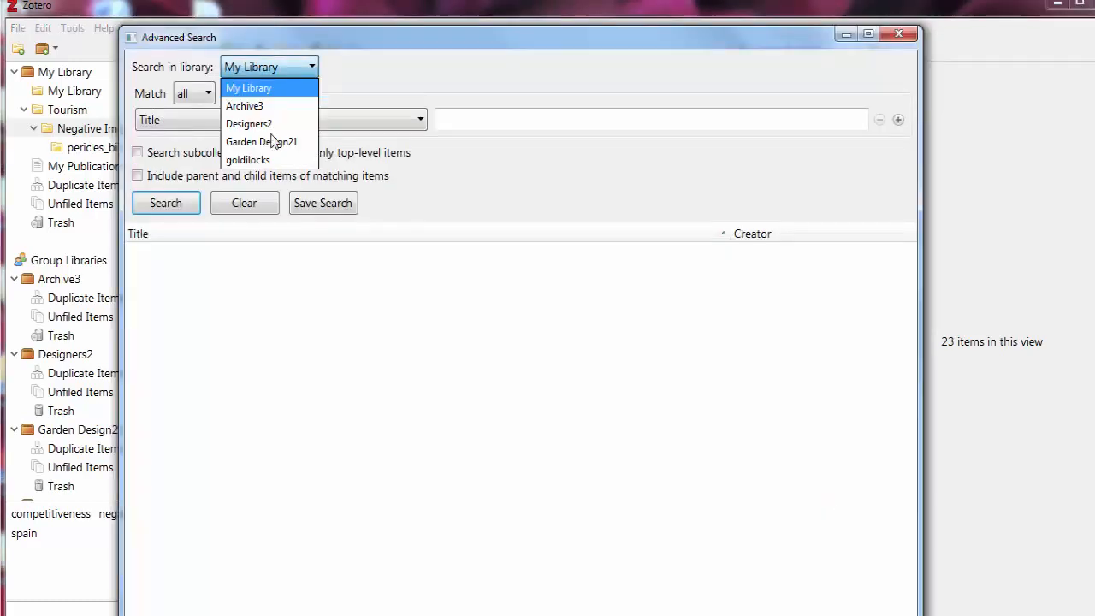
Step: Search My Library for Date is after 2010, then add a second condition row
click(249, 88)
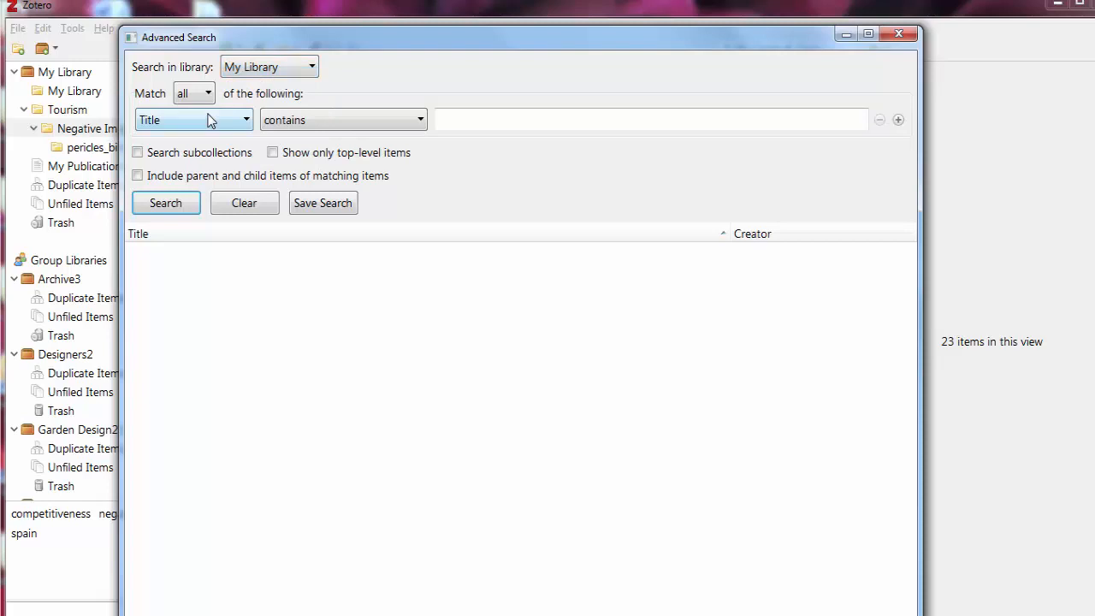
click(192, 120)
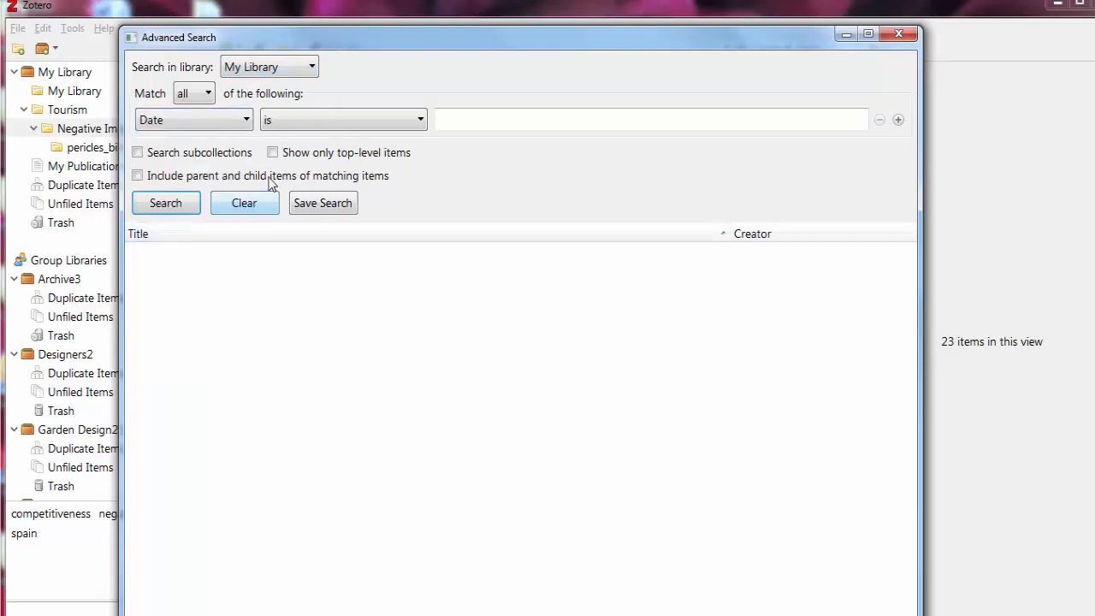
click(342, 119)
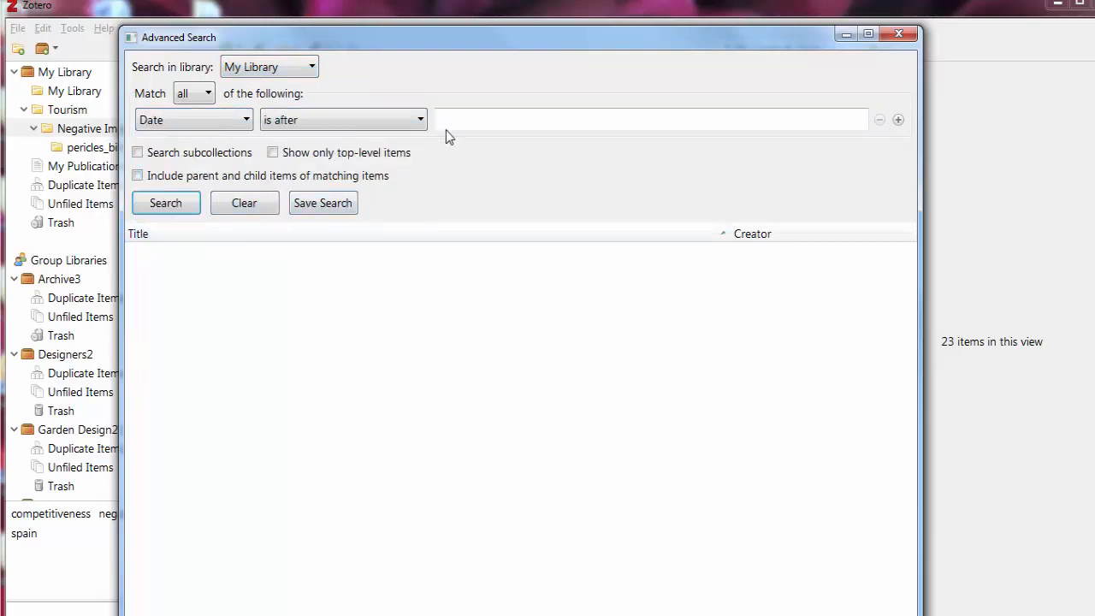
text(2010)
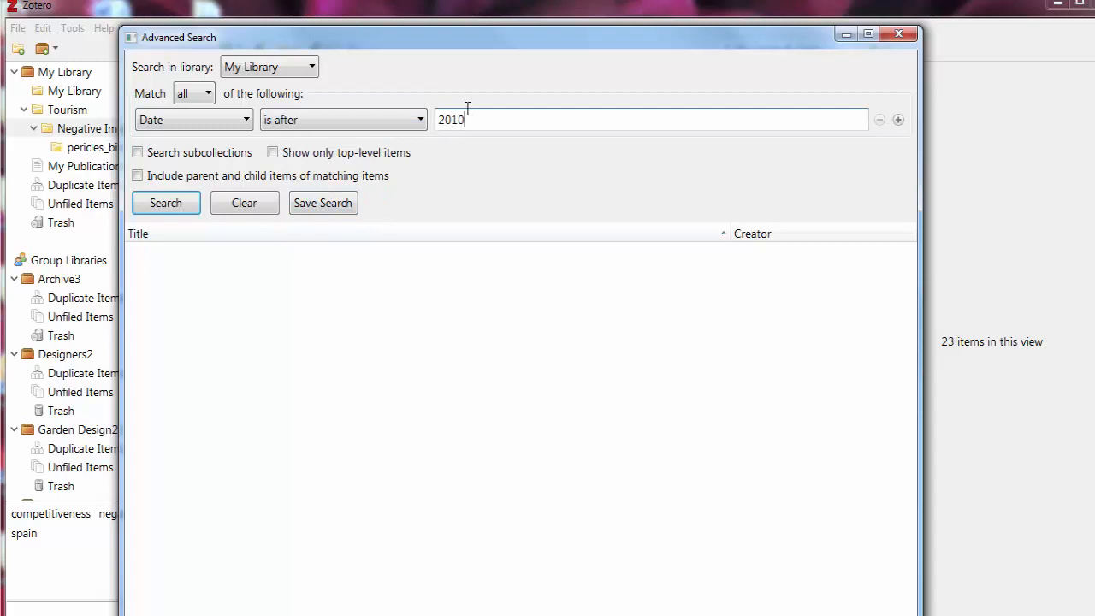
click(166, 203)
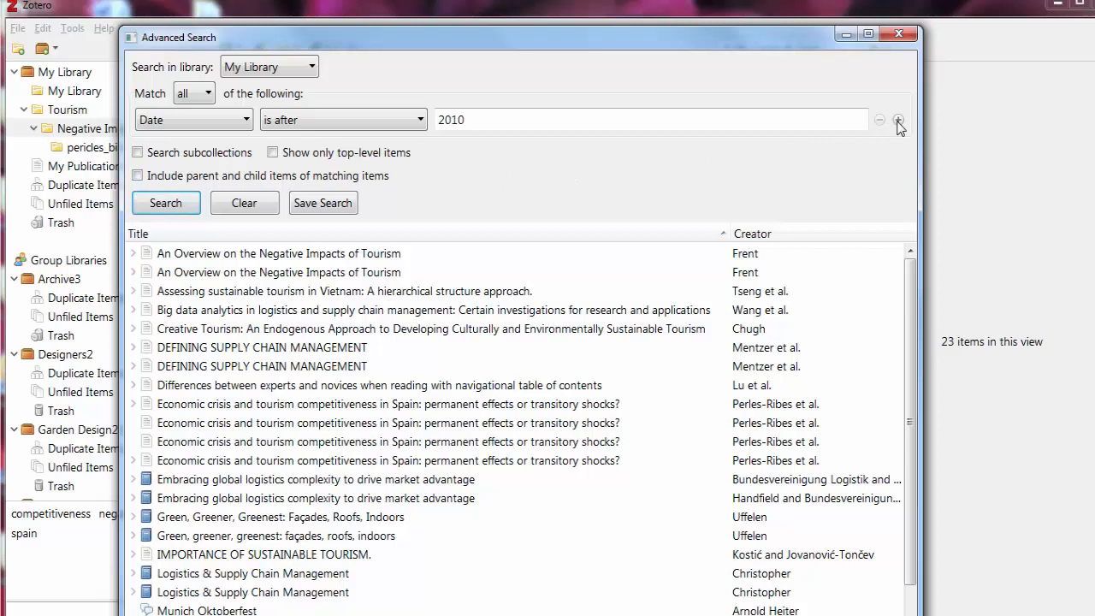
click(898, 120)
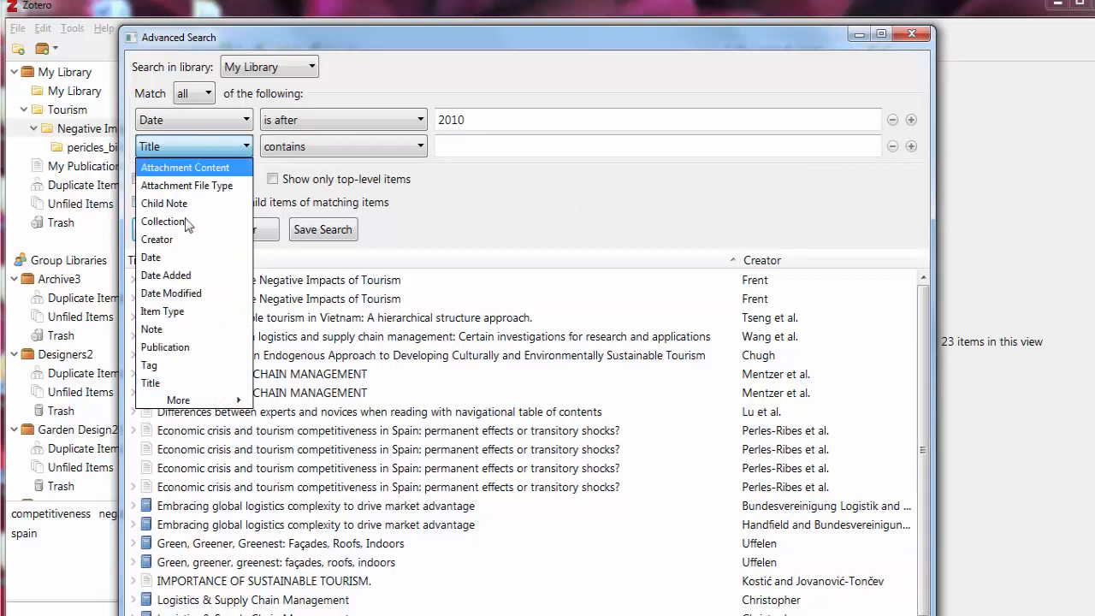
mouse_move(176, 311)
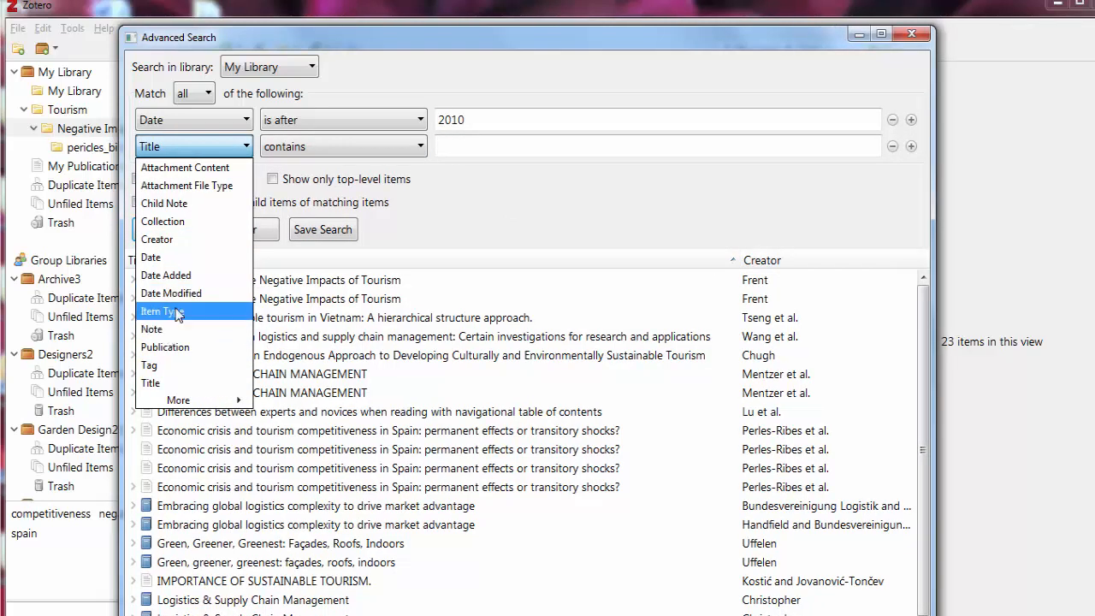
Step: Set the second condition to Item Type, then close Advanced Search
click(162, 310)
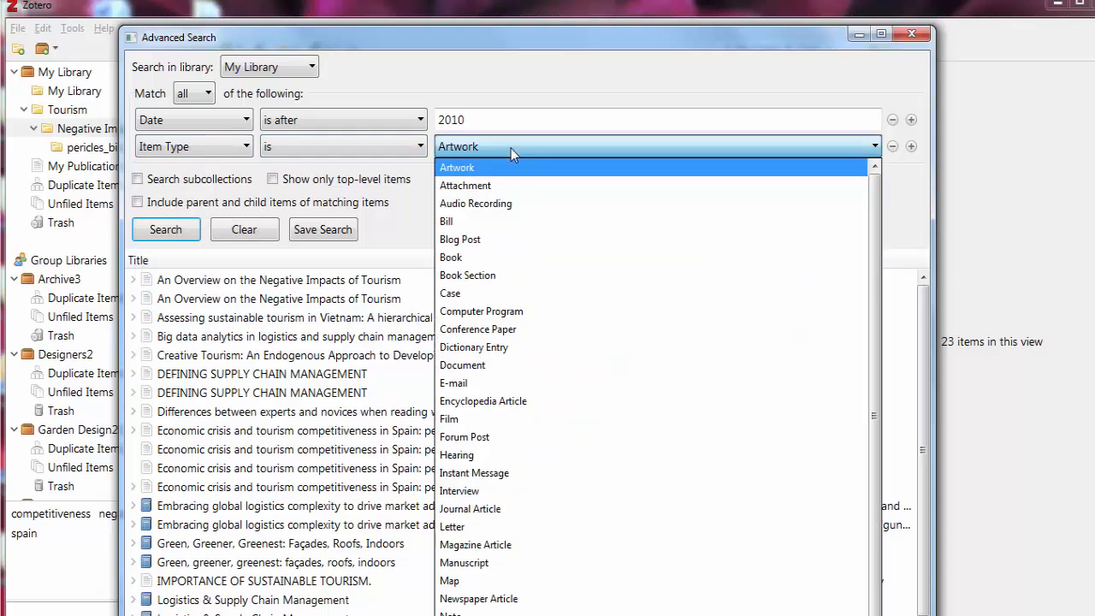
click(450, 257)
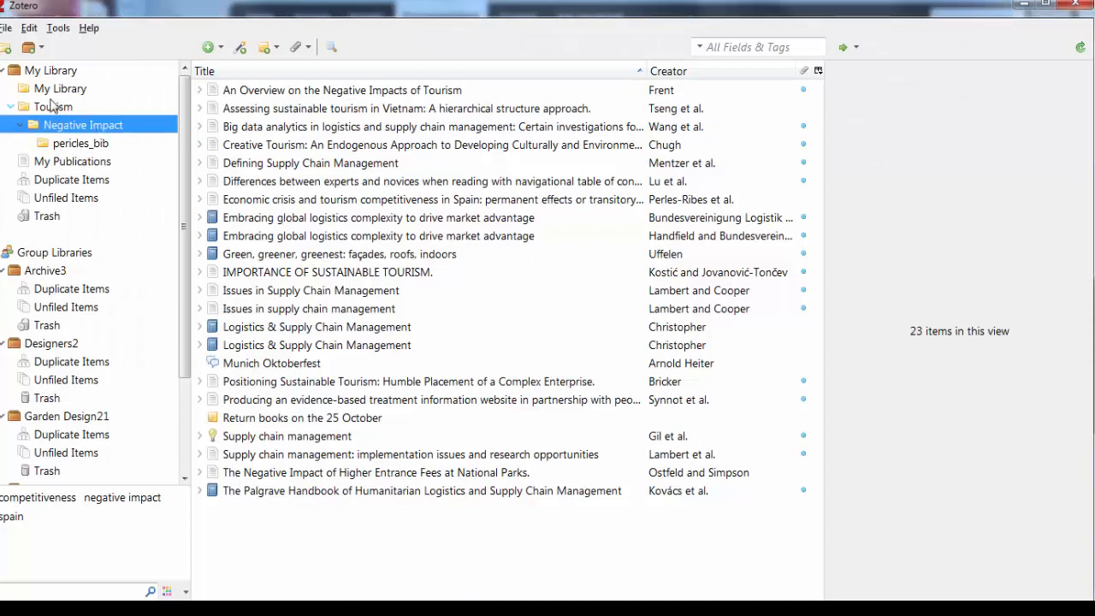
Step: Export the Negative Impact collection as RIS with Export Notes unchecked
click(8, 28)
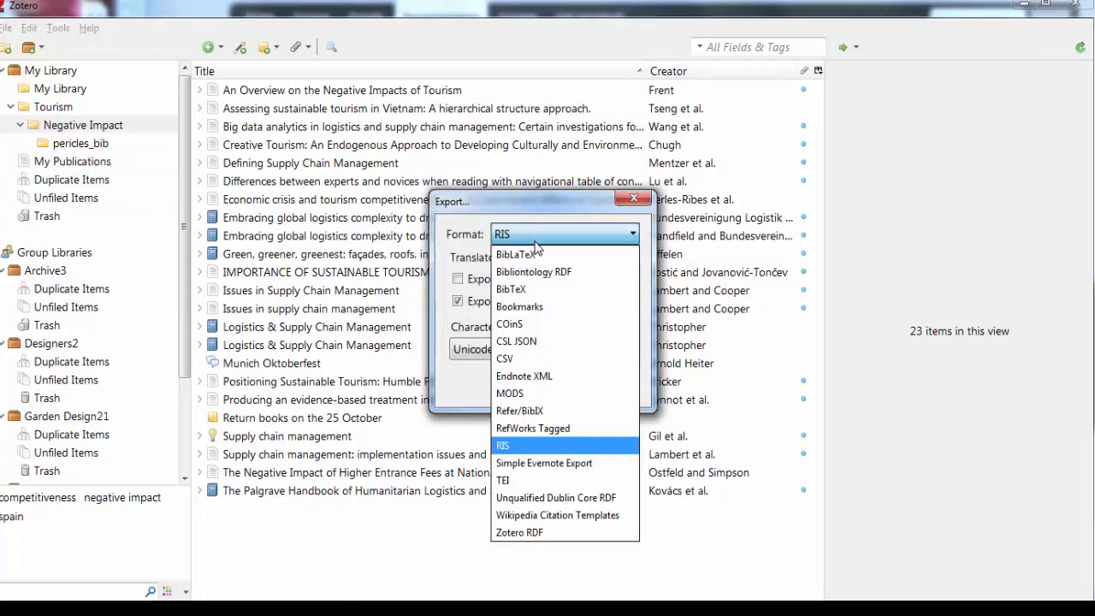
click(502, 445)
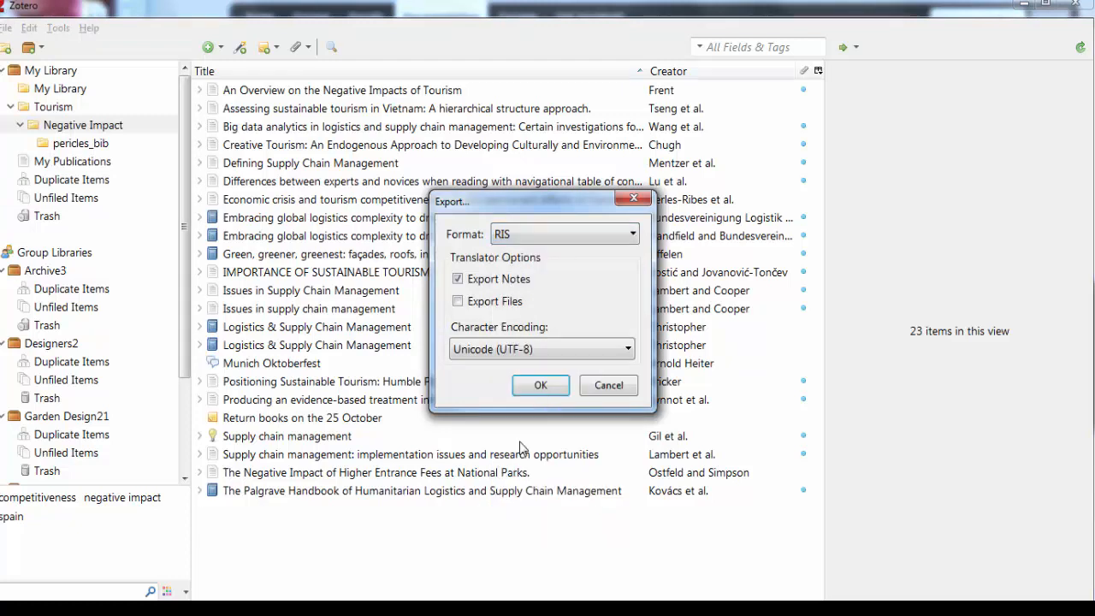
click(458, 278)
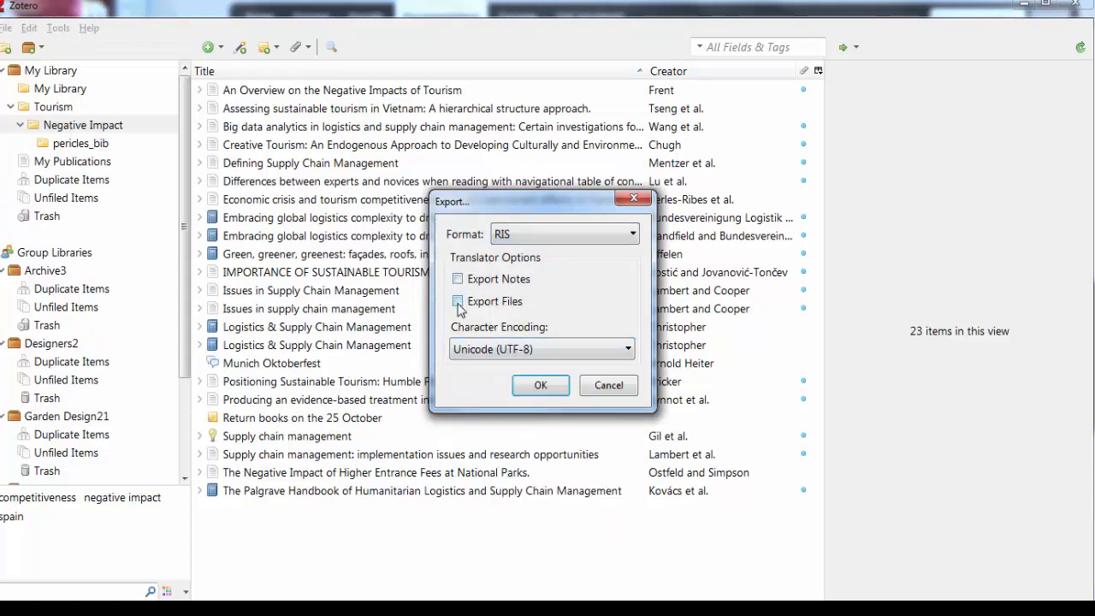